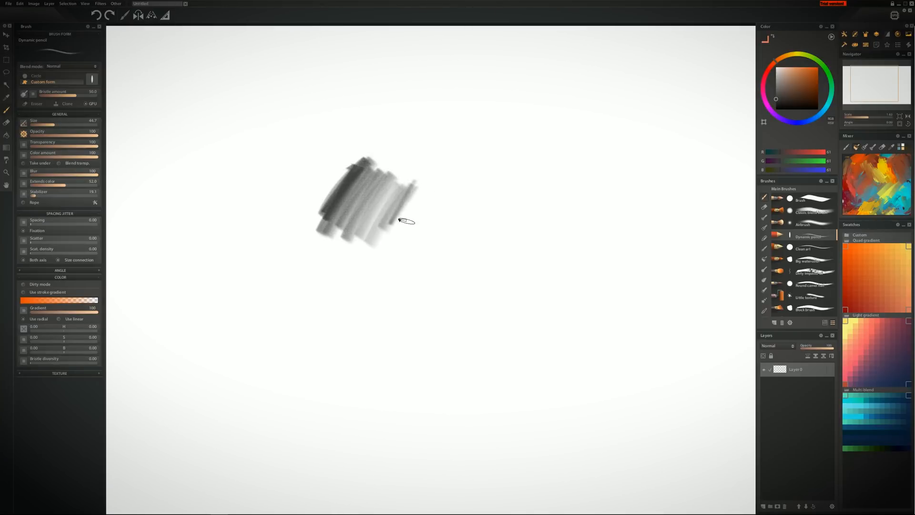
Scribble overlapping Dynamic pencil strokes into a soft grey patch near canvas centre
left_click_drag(400, 220, 498, 207)
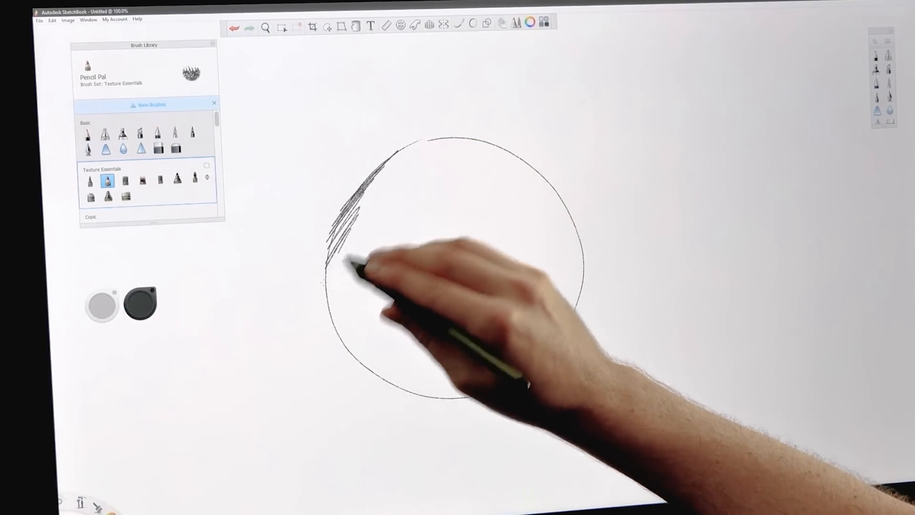
Hatch Pencil Pal strokes along the circle's upper and lower left edge, adding zigzag fill
left_click_drag(363, 264, 356, 327)
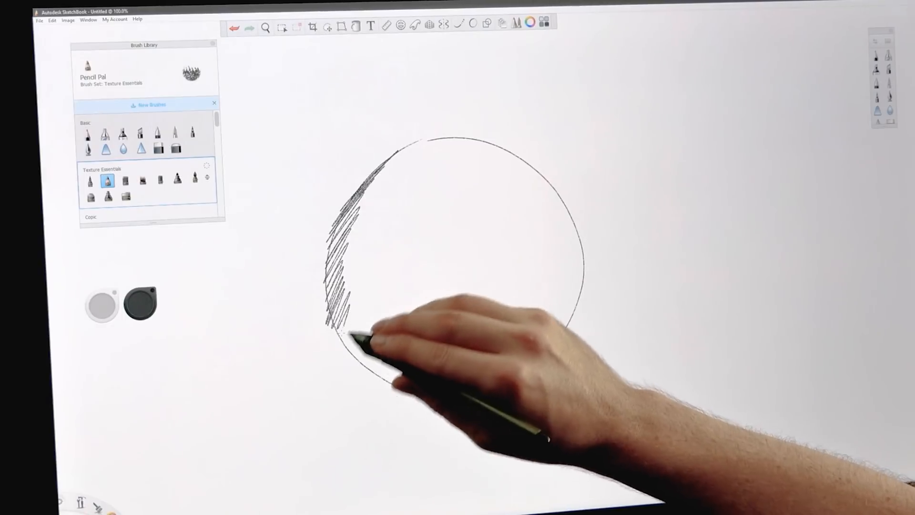
left_click_drag(350, 327, 409, 368)
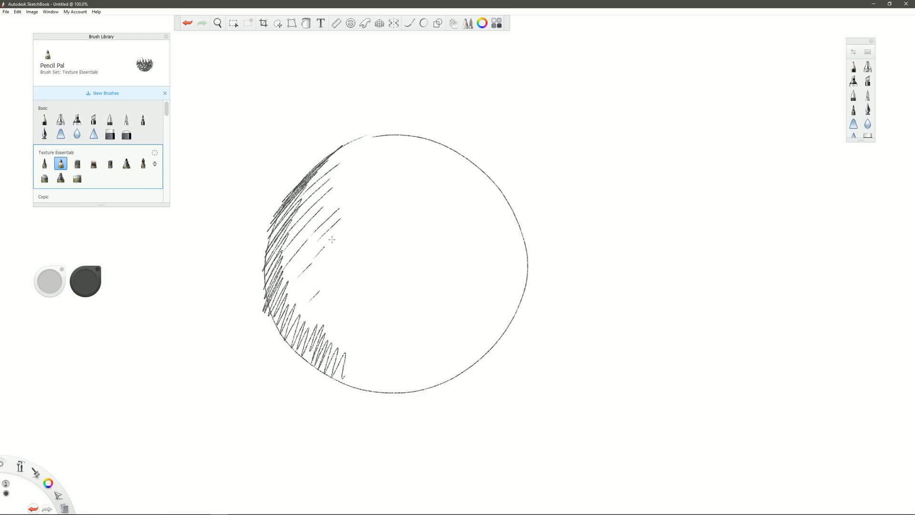
left_click_drag(327, 239, 355, 303)
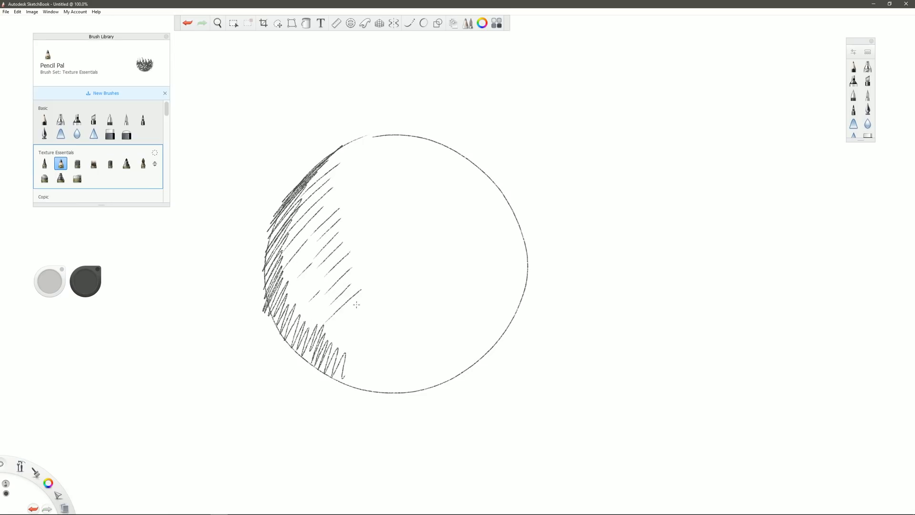
left_click_drag(359, 307, 459, 345)
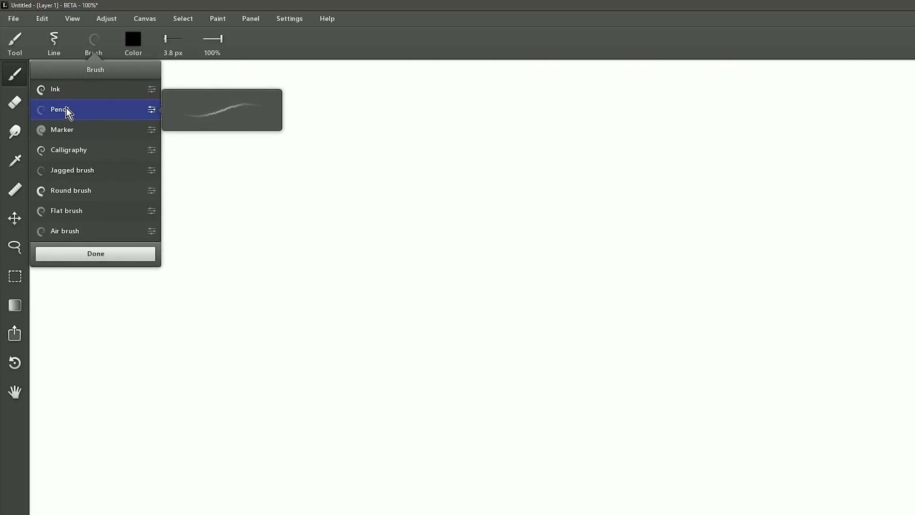
With Leonardo's Pencil brush, hatch and scribble shading along the circle's left edge
left_click(95, 253)
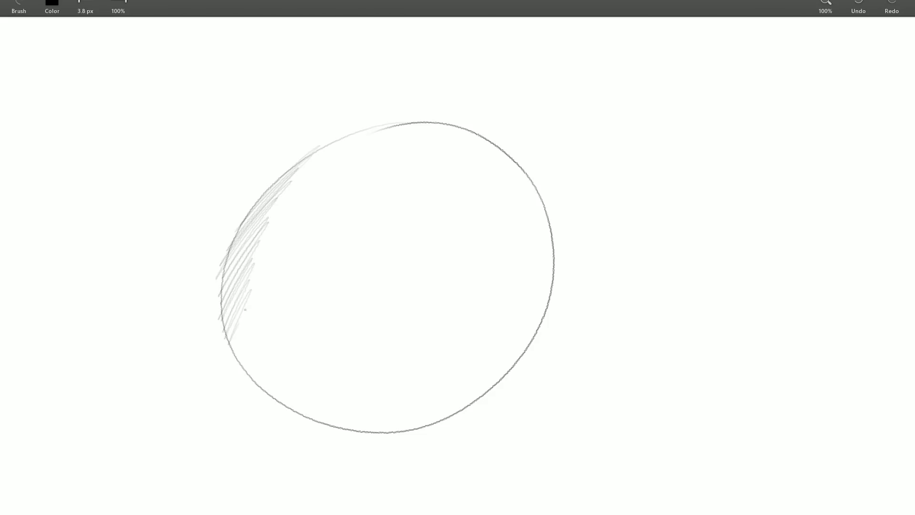
left_click_drag(245, 322, 303, 397)
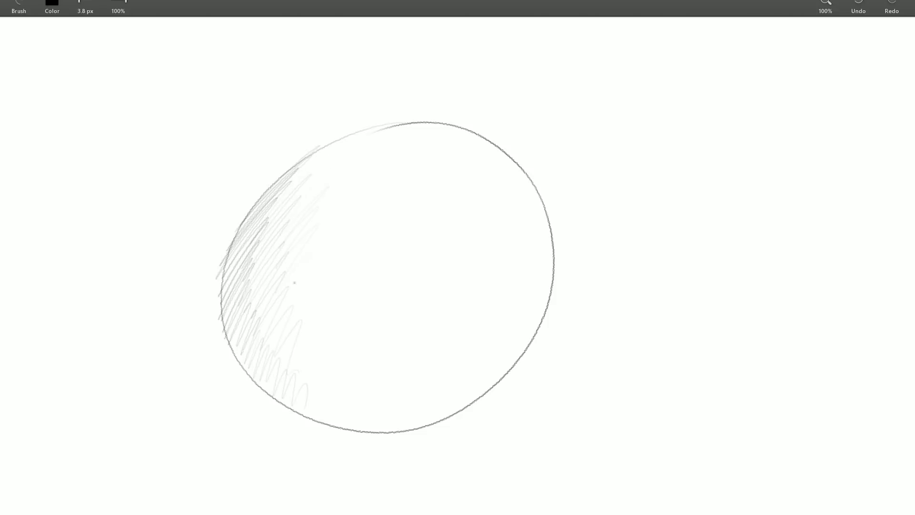
left_click_drag(365, 184, 360, 330)
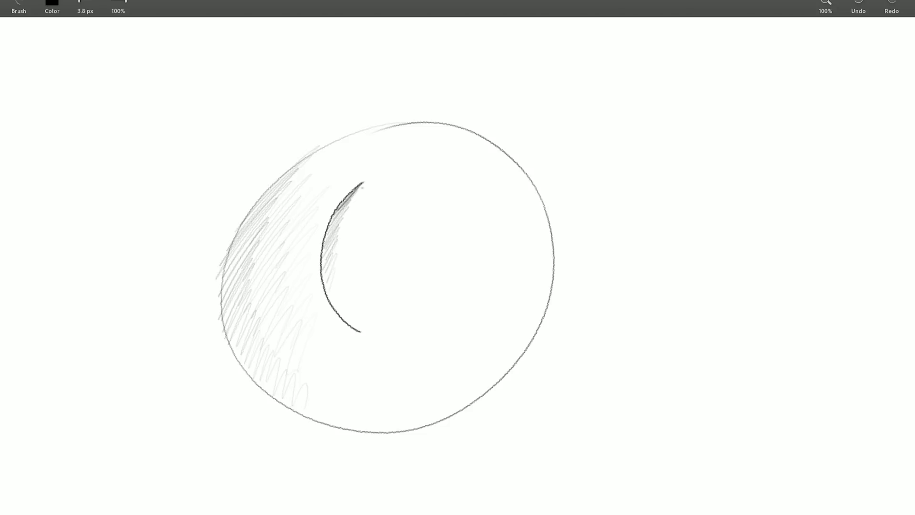
Draw a dark inner arc with shading, a second arc, and small concentric rings inside
left_click_drag(363, 187, 330, 284)
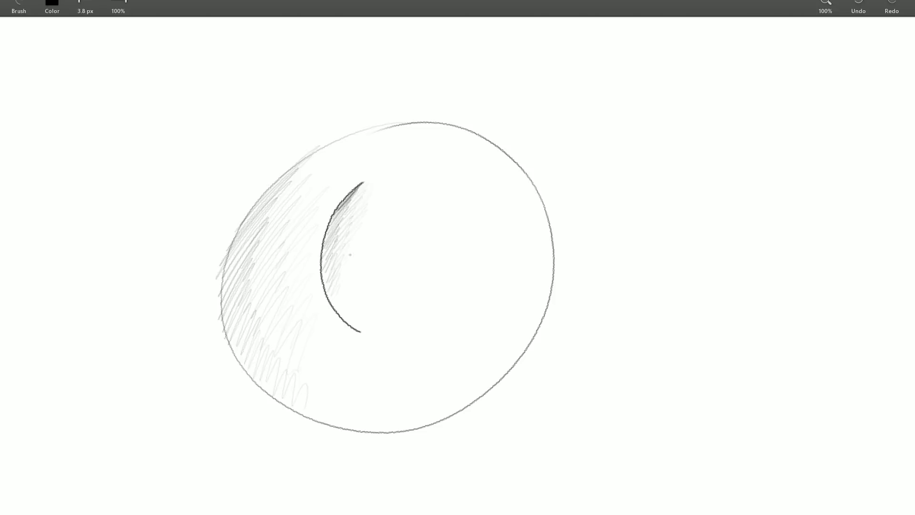
left_click_drag(366, 245, 464, 189)
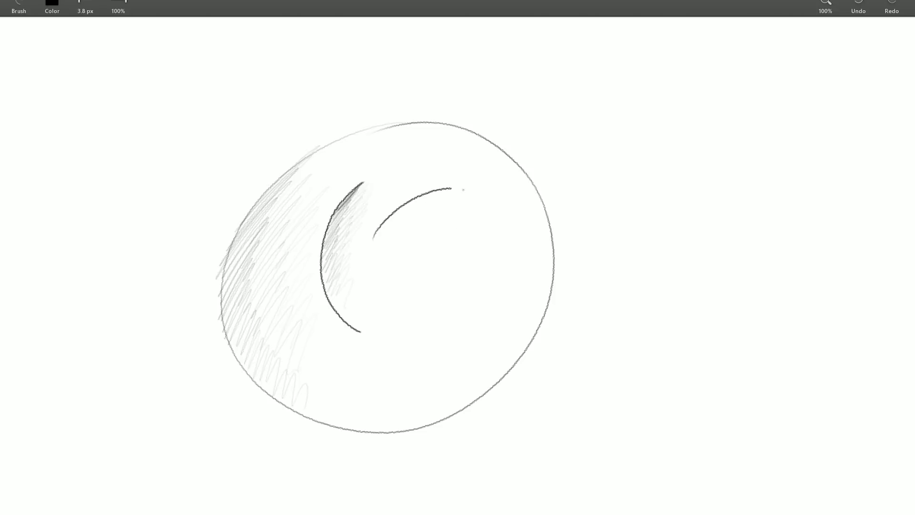
left_click_drag(456, 187, 456, 275)
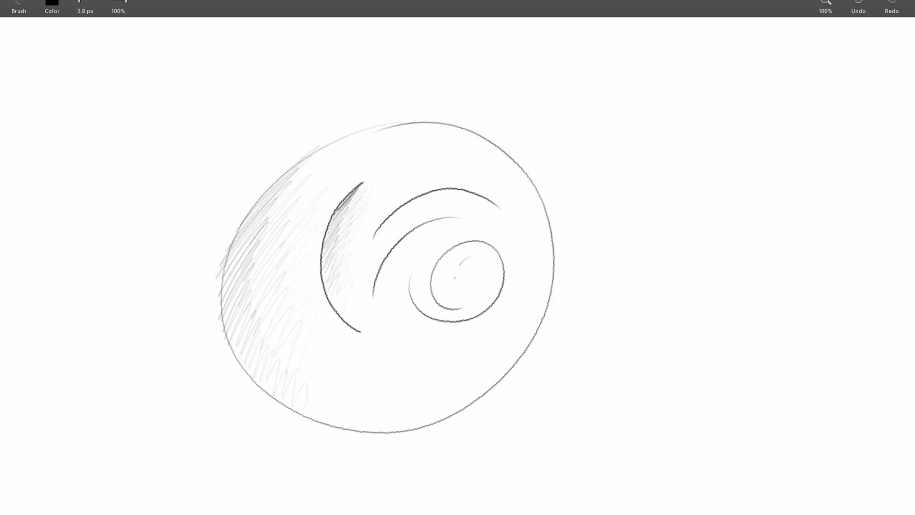
left_click_drag(459, 280, 537, 170)
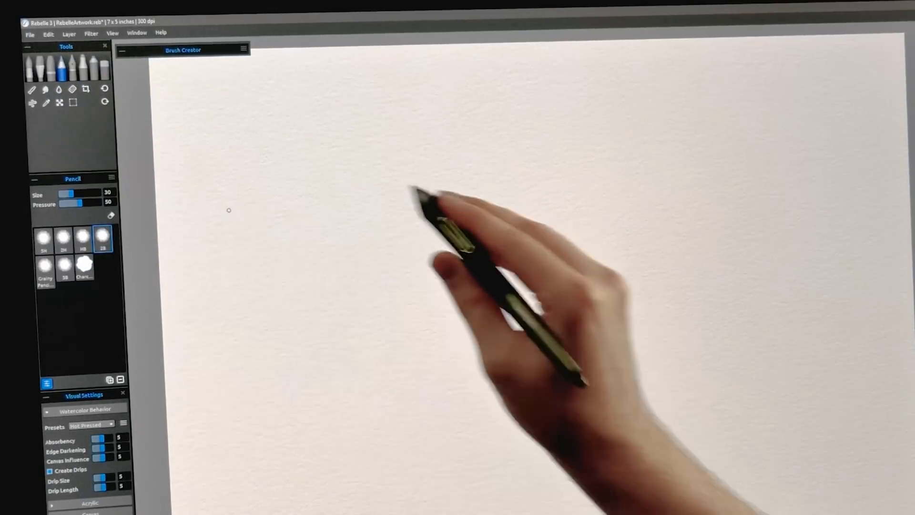
Sketch the loose circle outline and hatch vertical strokes inside its left side
left_click_drag(417, 187, 423, 350)
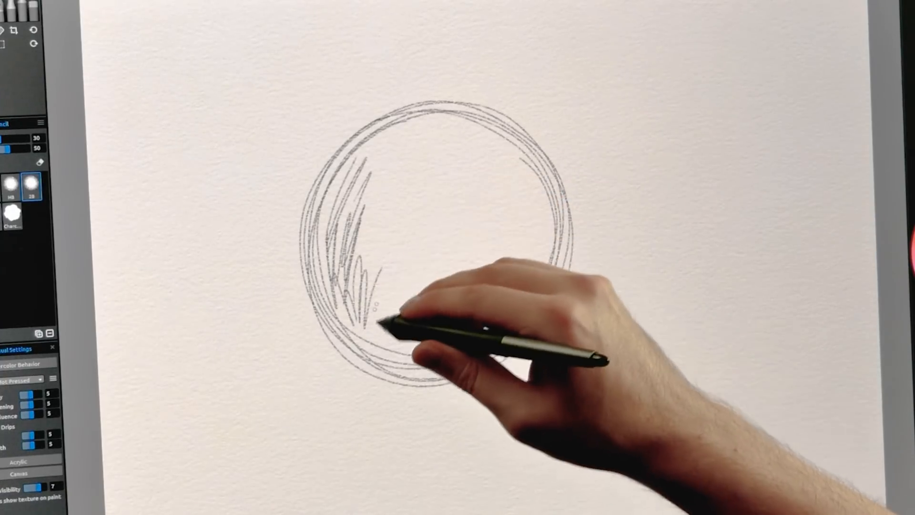
left_click_drag(380, 322, 444, 350)
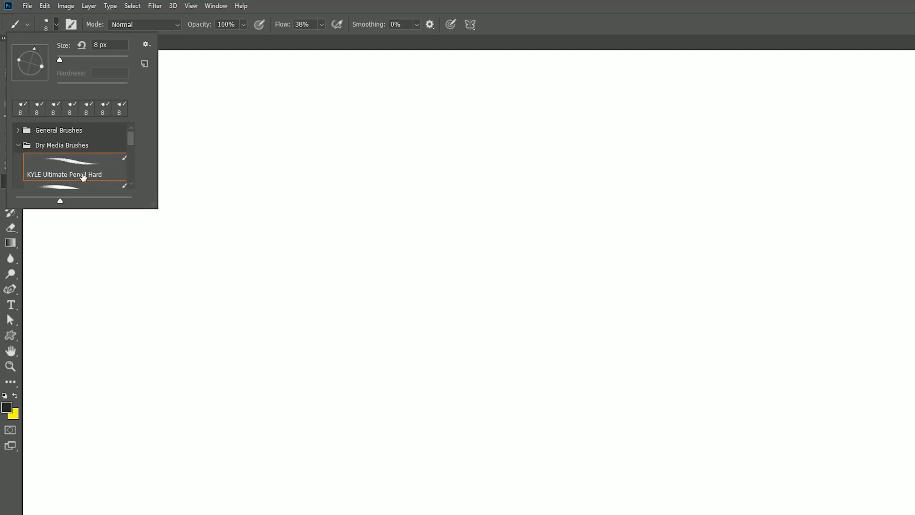
Select the hard pencil preset and bring up the Brush Settings panel from the Window menu
left_click(103, 109)
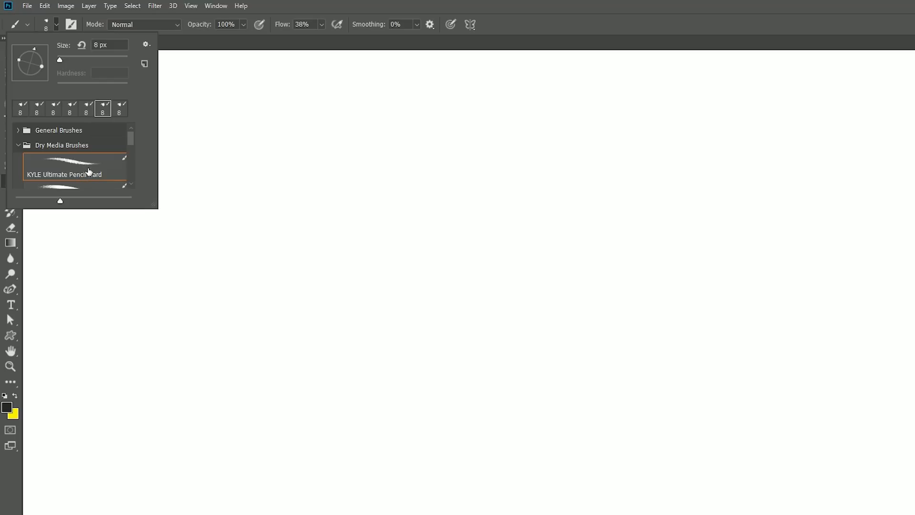
left_click(216, 6)
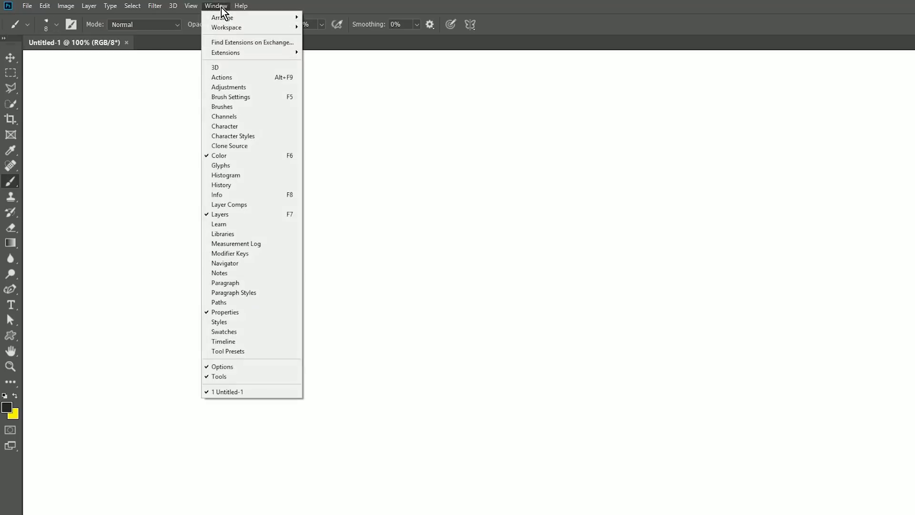
left_click(230, 97)
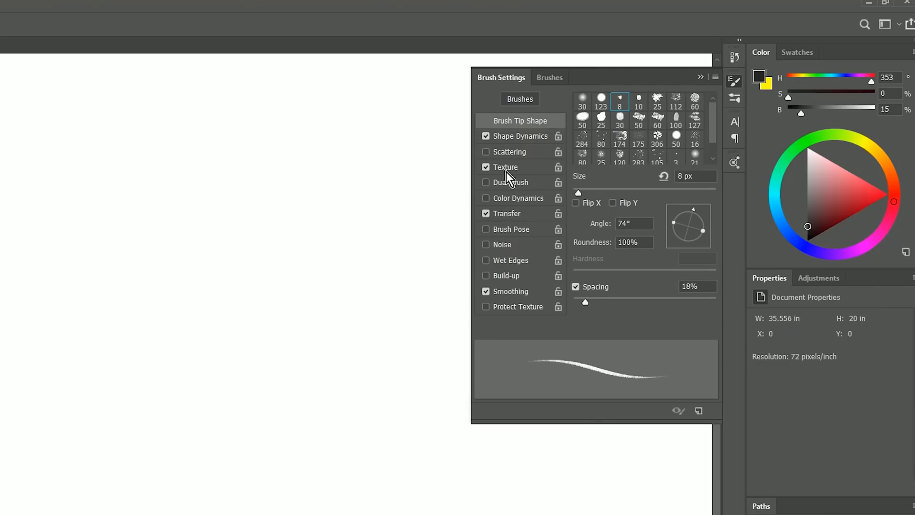
In Shape Dynamics, set Size Jitter Control to Pen Tilt
left_click(519, 136)
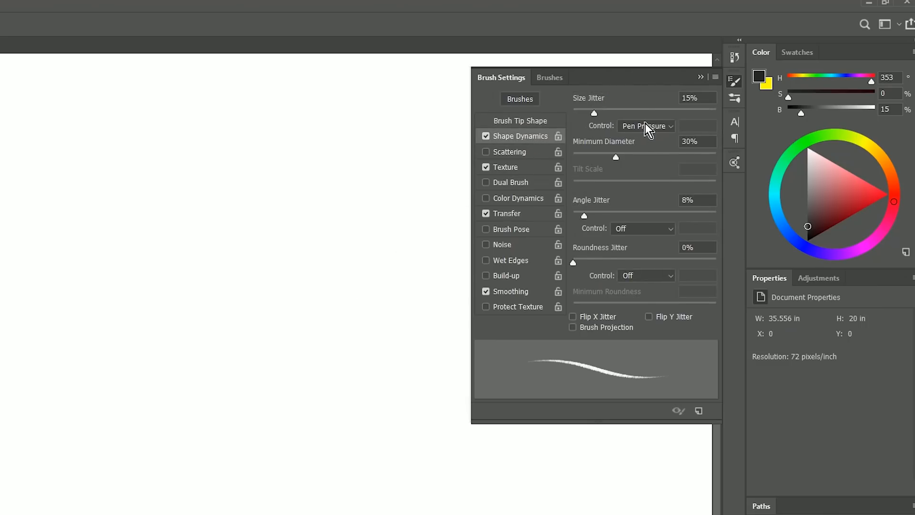
left_click(646, 126)
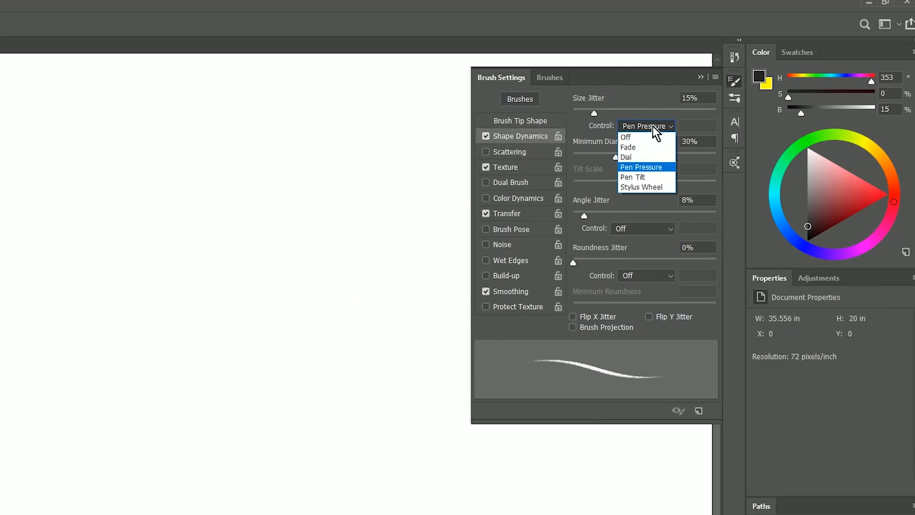
left_click(632, 177)
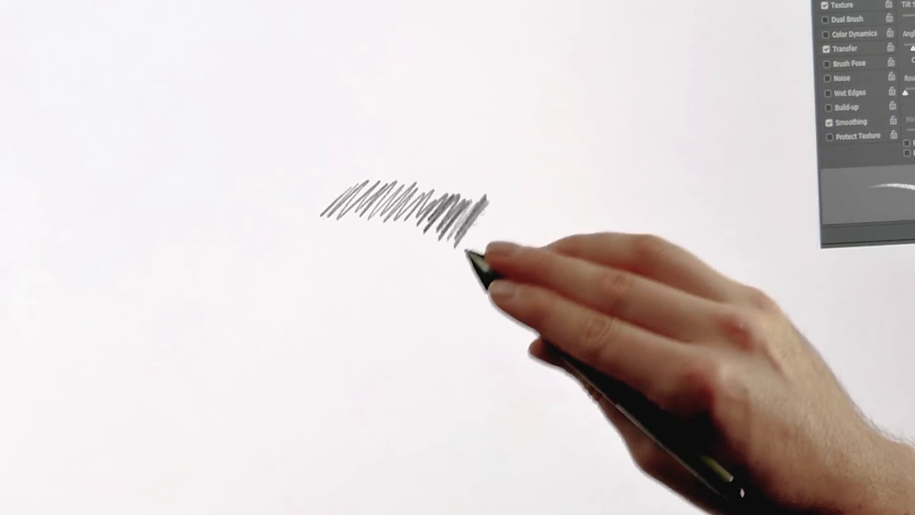
Draw zigzag tilt-shaded strokes and extend the top band of hatching rightward
left_click_drag(473, 246, 514, 210)
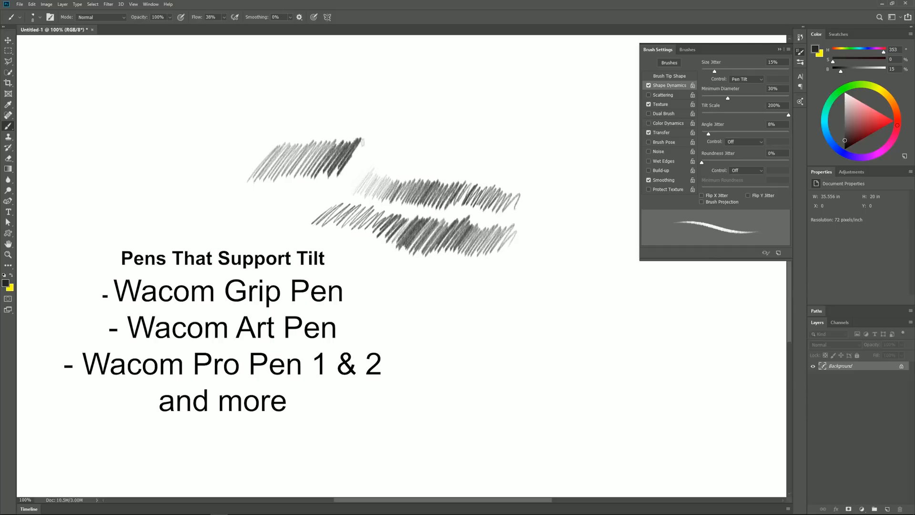
left_click_drag(350, 146, 421, 143)
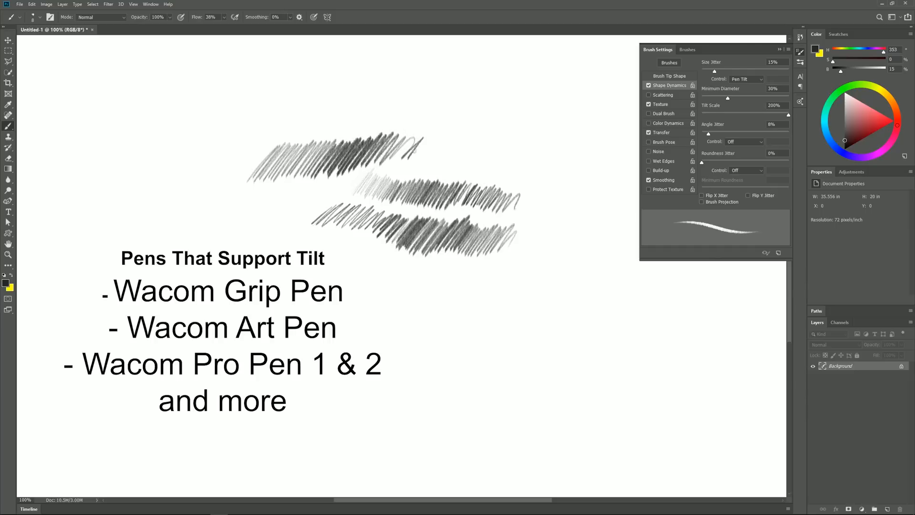
left_click_drag(409, 146, 462, 149)
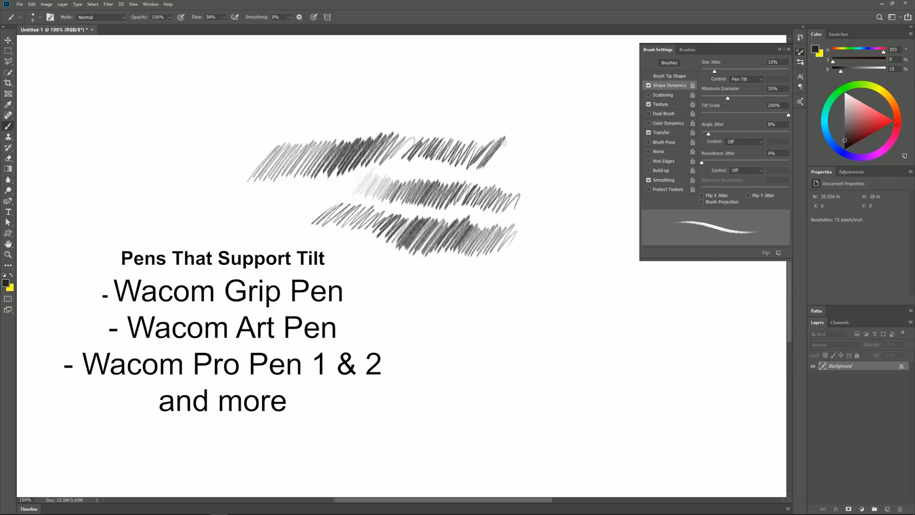
left_click_drag(490, 146, 534, 172)
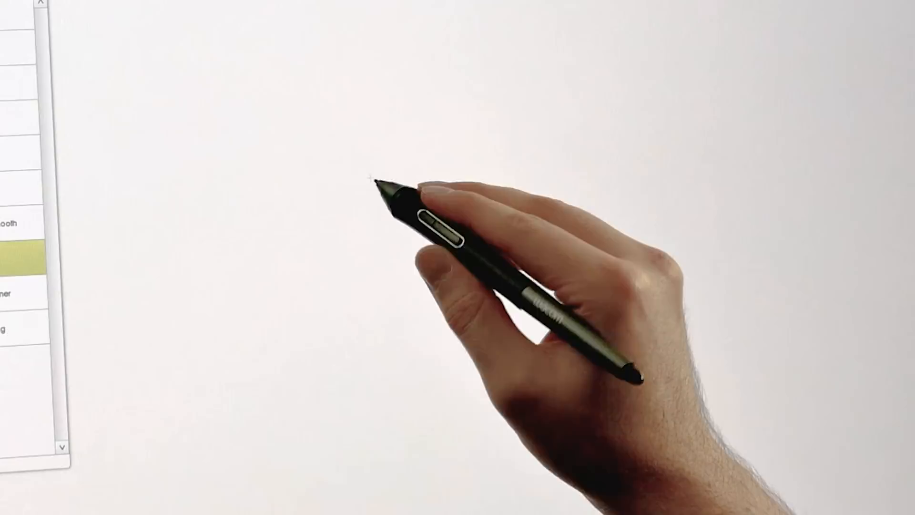
Draw a looping pencil circle outline in two passes on the blank canvas
left_click_drag(374, 181, 362, 245)
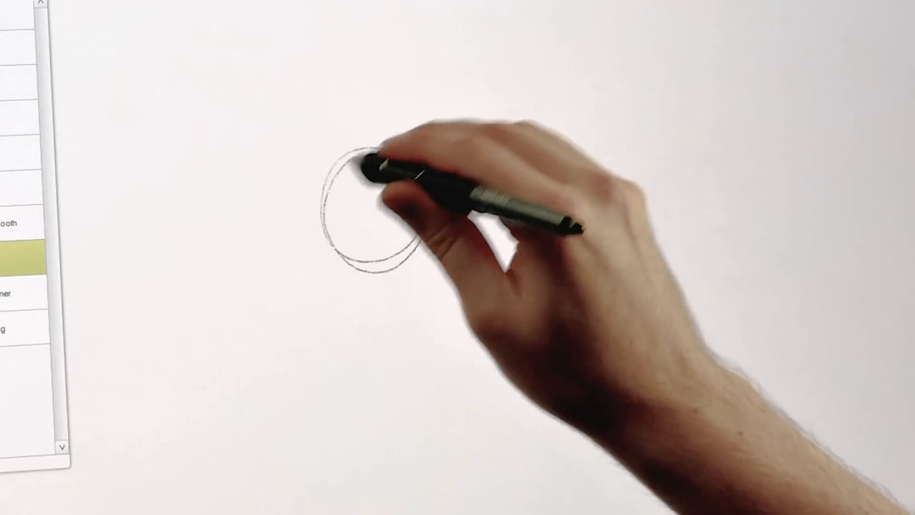
left_click_drag(368, 170, 379, 204)
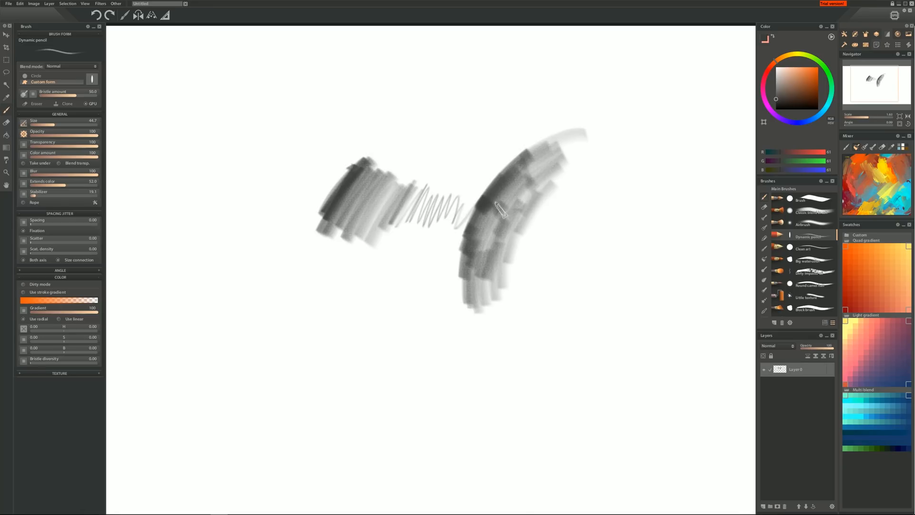
mouse_move(452, 173)
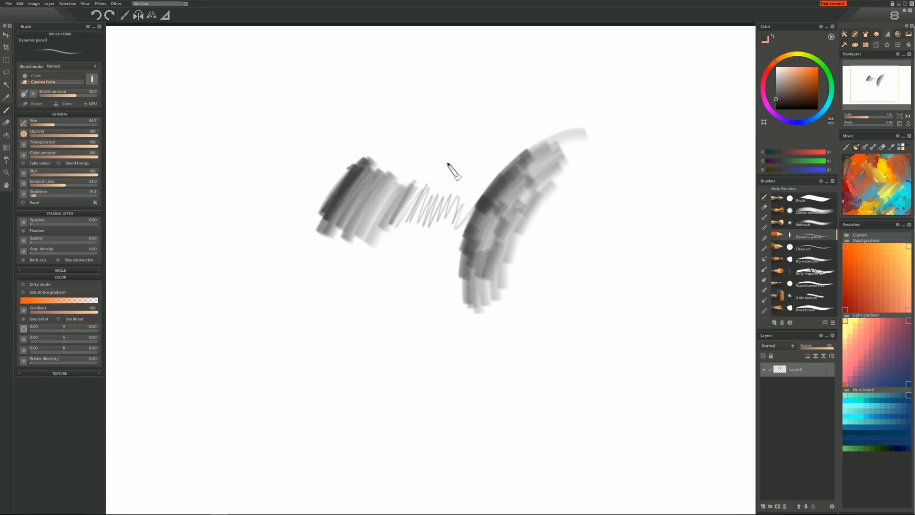